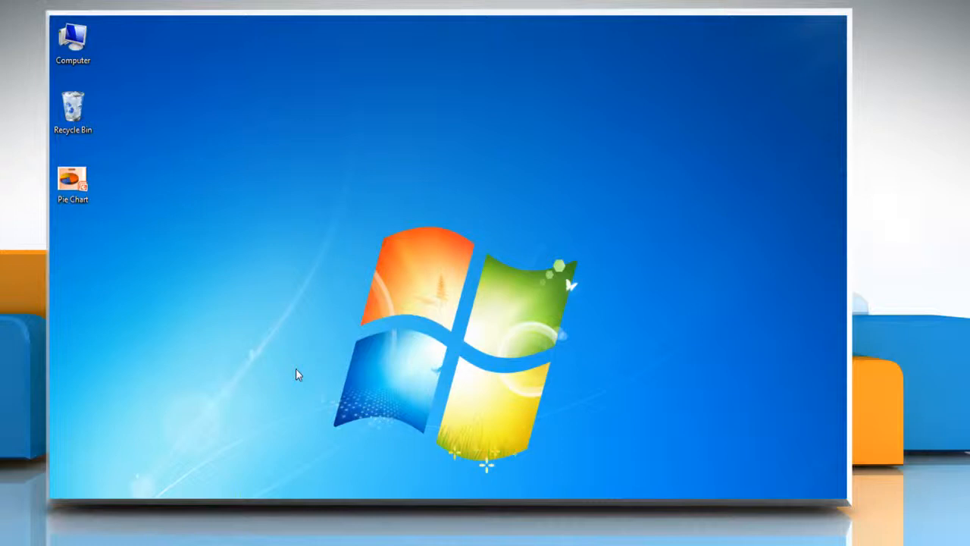
mouse_move(287, 366)
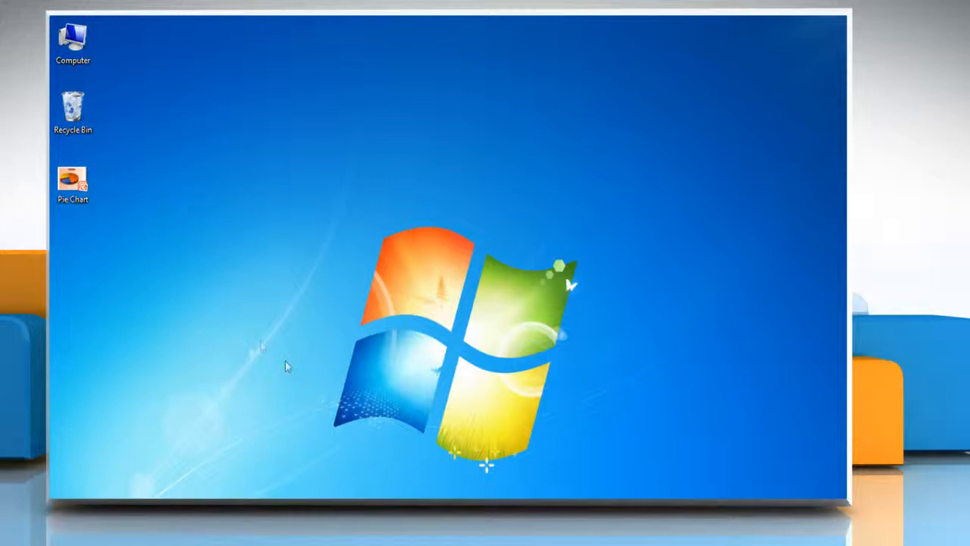
Step: Open the Pie Chart file from the desktop in PowerPoint
double_click(73, 180)
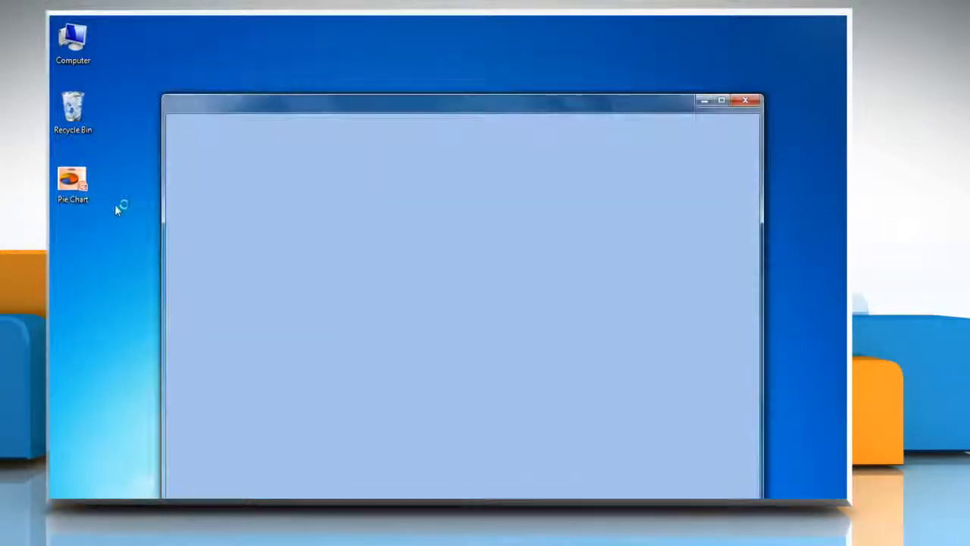
double_click(72, 182)
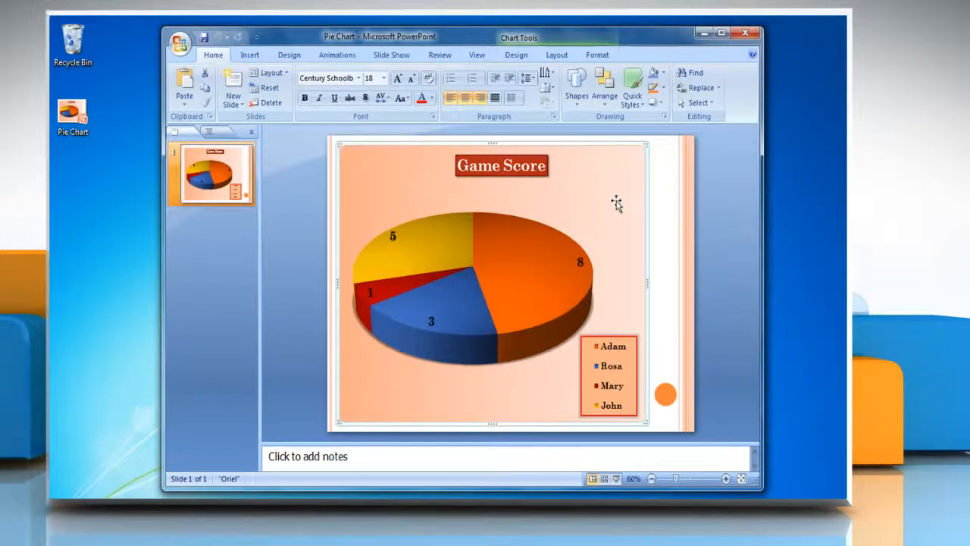
Step: Set the Game Score chart's legend to None from the Layout tab
left_click(557, 55)
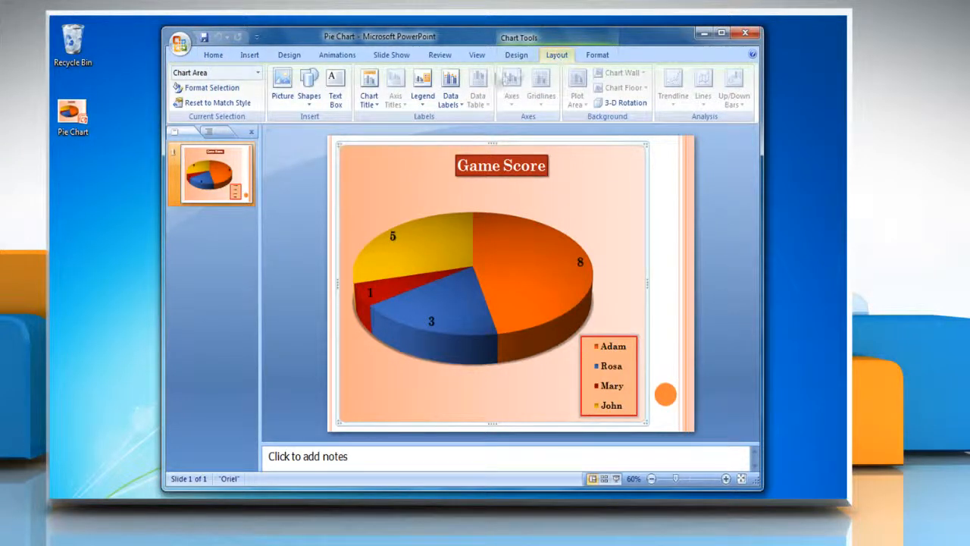
left_click(423, 87)
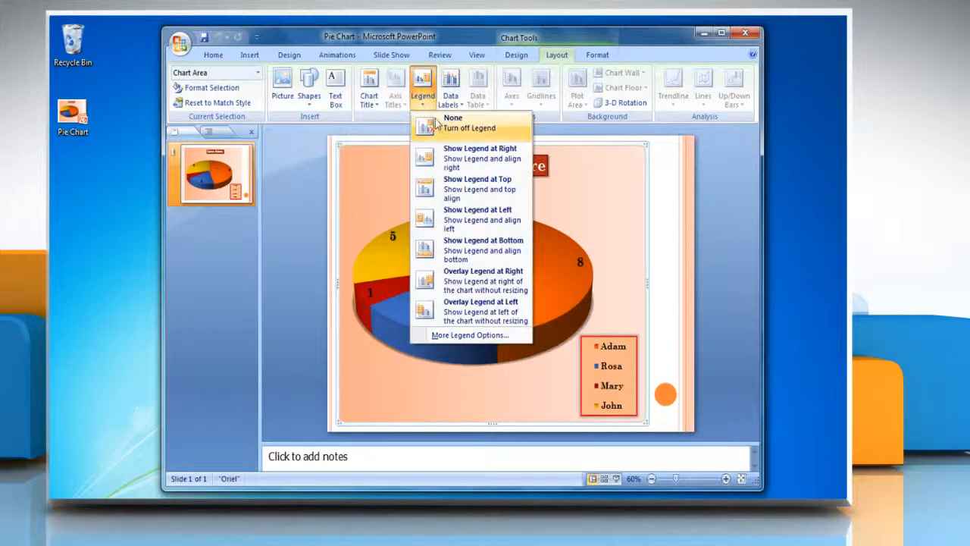
left_click(453, 118)
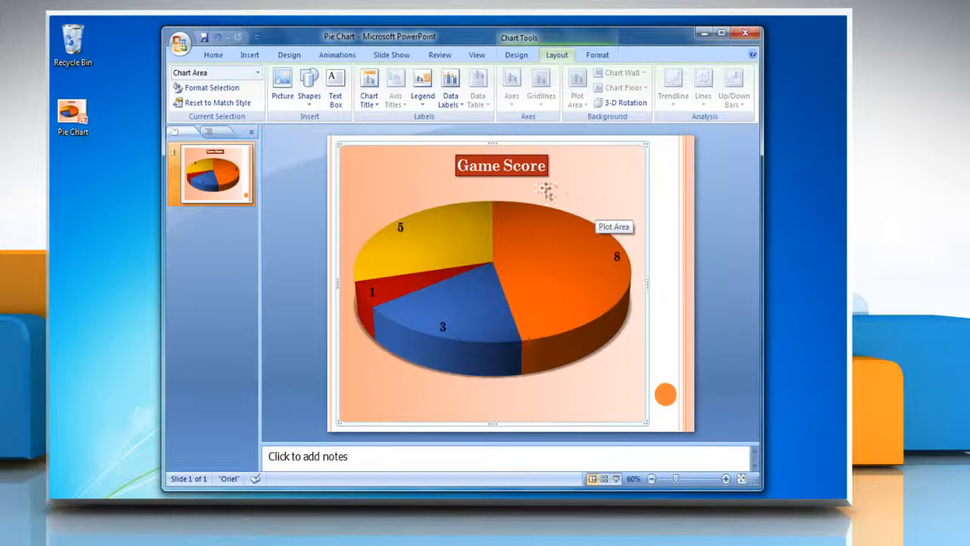
Step: Show the legend at left of the pie and select it to confirm placement
left_click(422, 87)
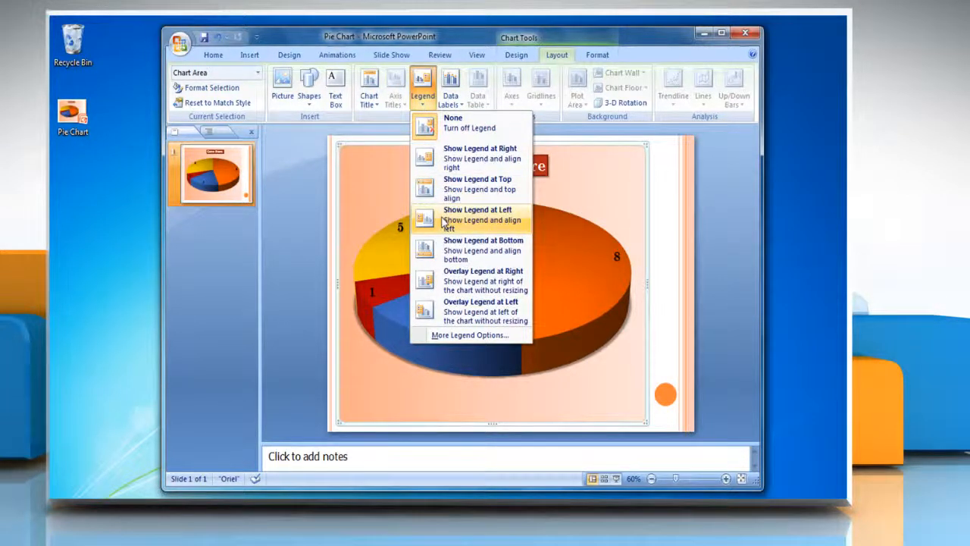
left_click(477, 213)
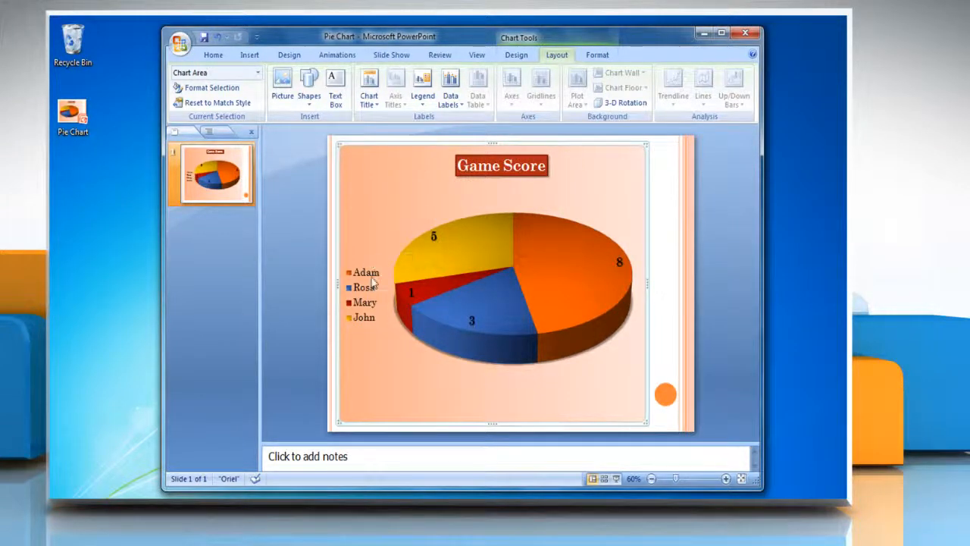
left_click(364, 294)
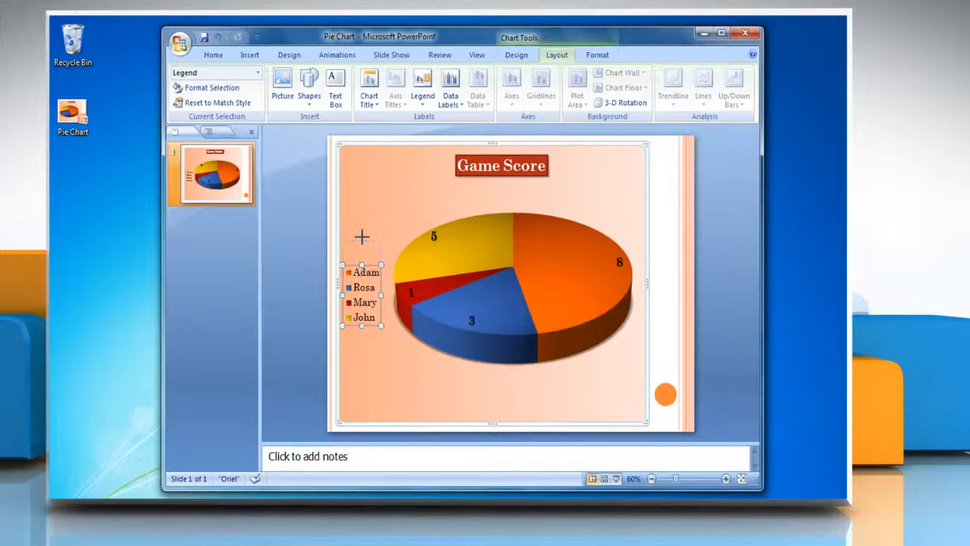